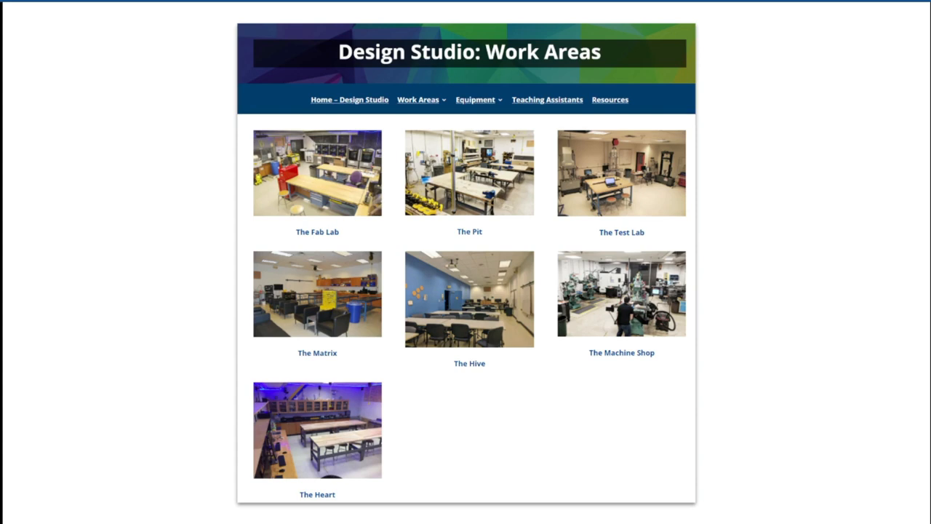
Advance past the Work Areas slide to the shortcode template and team 110 Microfluidic Test Bed slide
{"action": "left_click", "coordinate": [546, 100]}
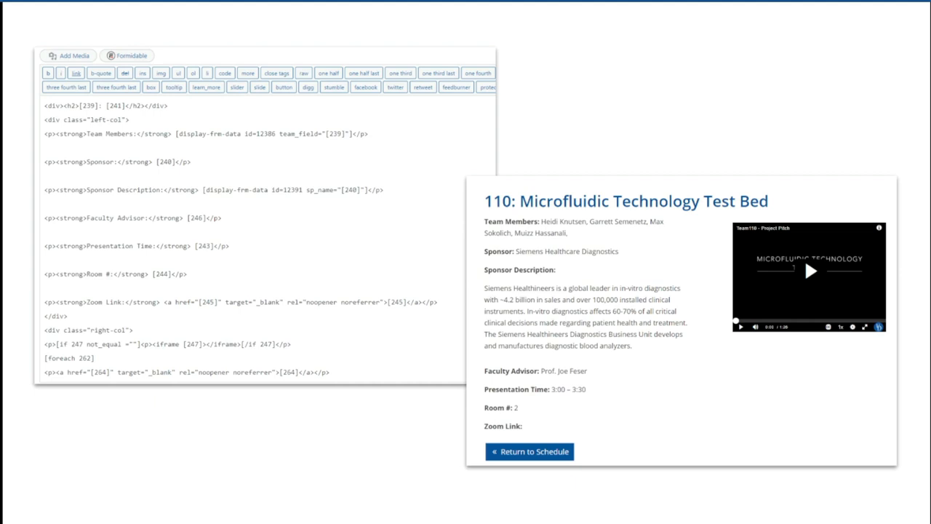
Advance to the Senior Engineering Sponsor Night slide with its yellow Projects table
{"action": "left_click", "coordinate": [530, 451]}
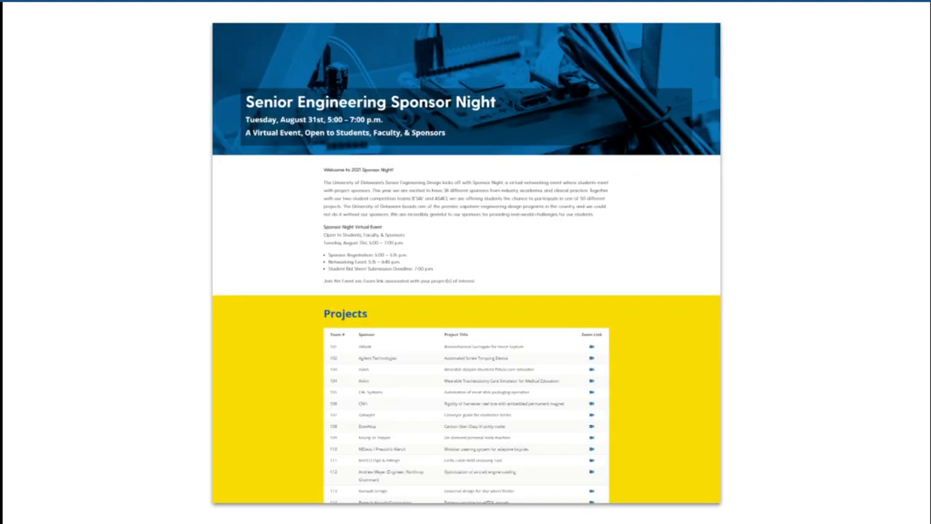